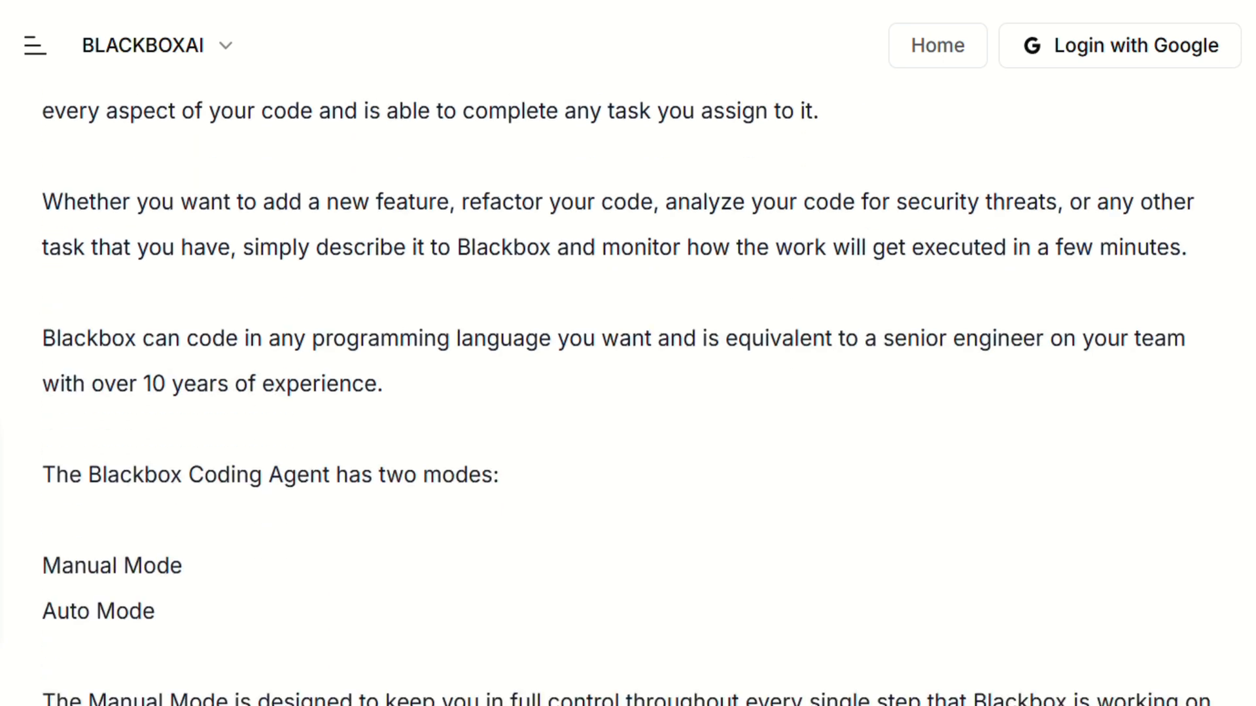
# Read the BLACKBOX AI coding agent's Manual and Auto modes down to the editor demo
pyautogui.scroll(-3)
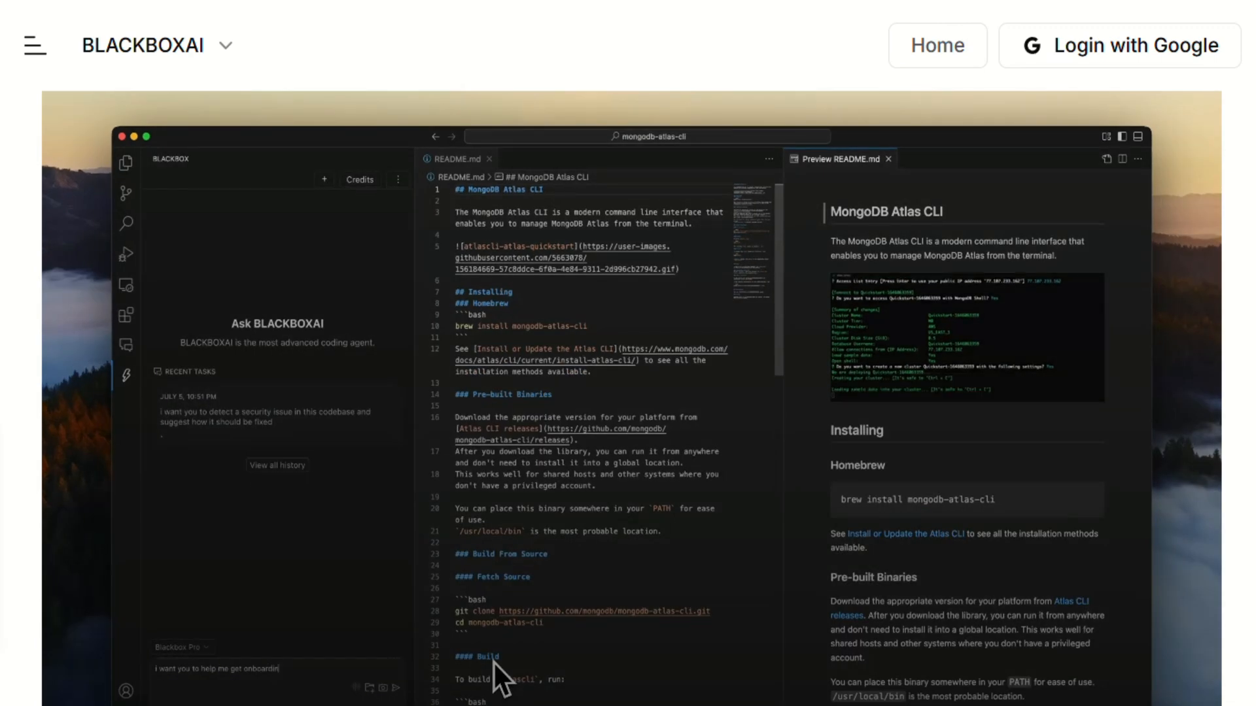
pyautogui.write('on this codebase')
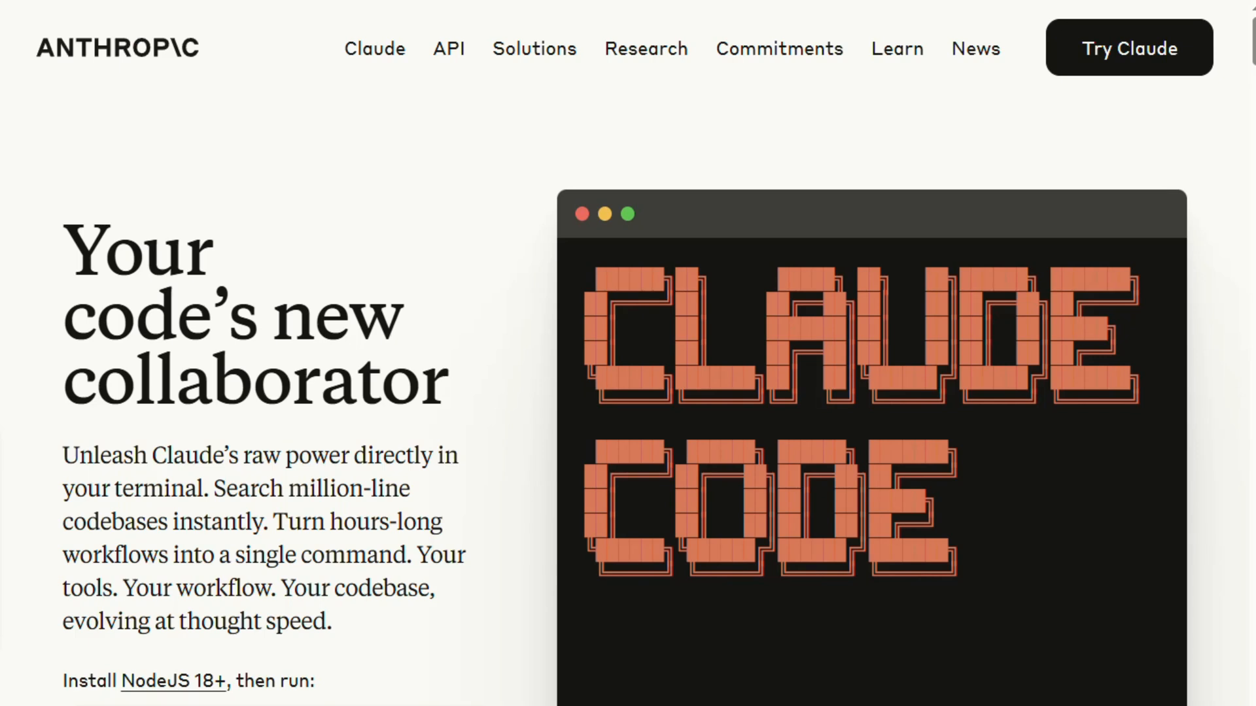
# Scroll the Claude Code page through its video, features and terminal example to 'Works with your IDEs'
pyautogui.scroll(-3)
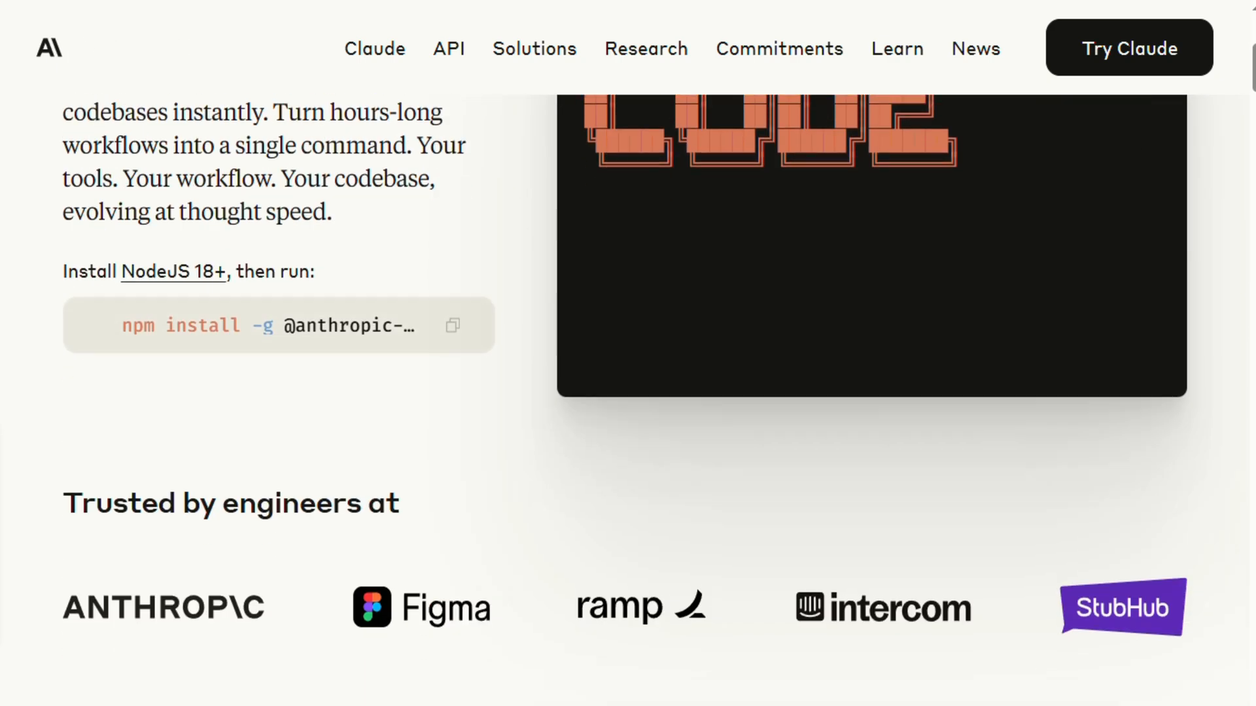
pyautogui.scroll(-3)
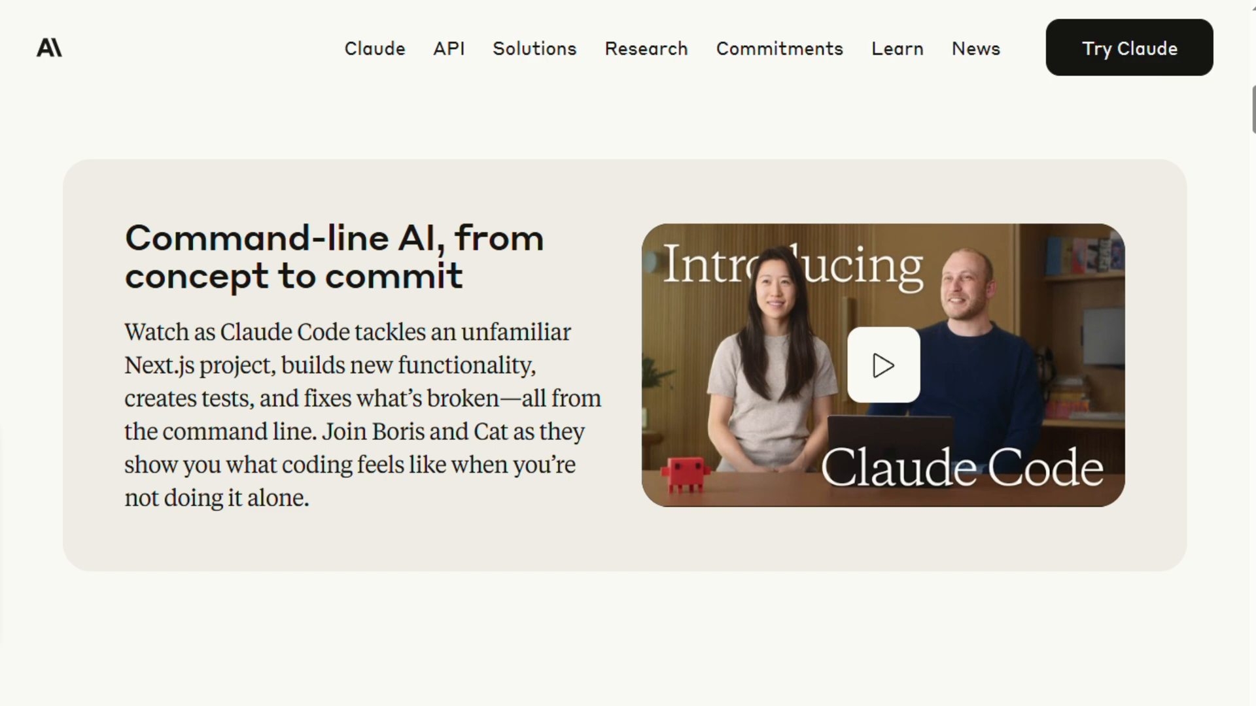
pyautogui.scroll(-3)
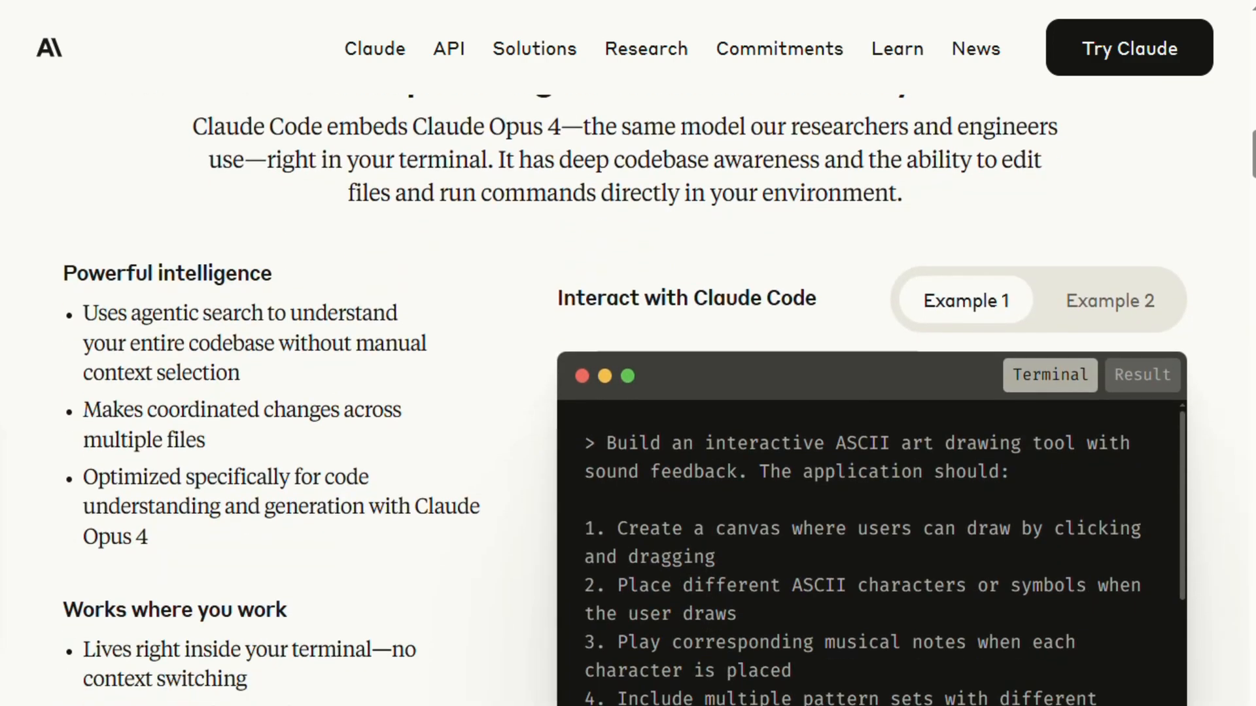
pyautogui.scroll(-3)
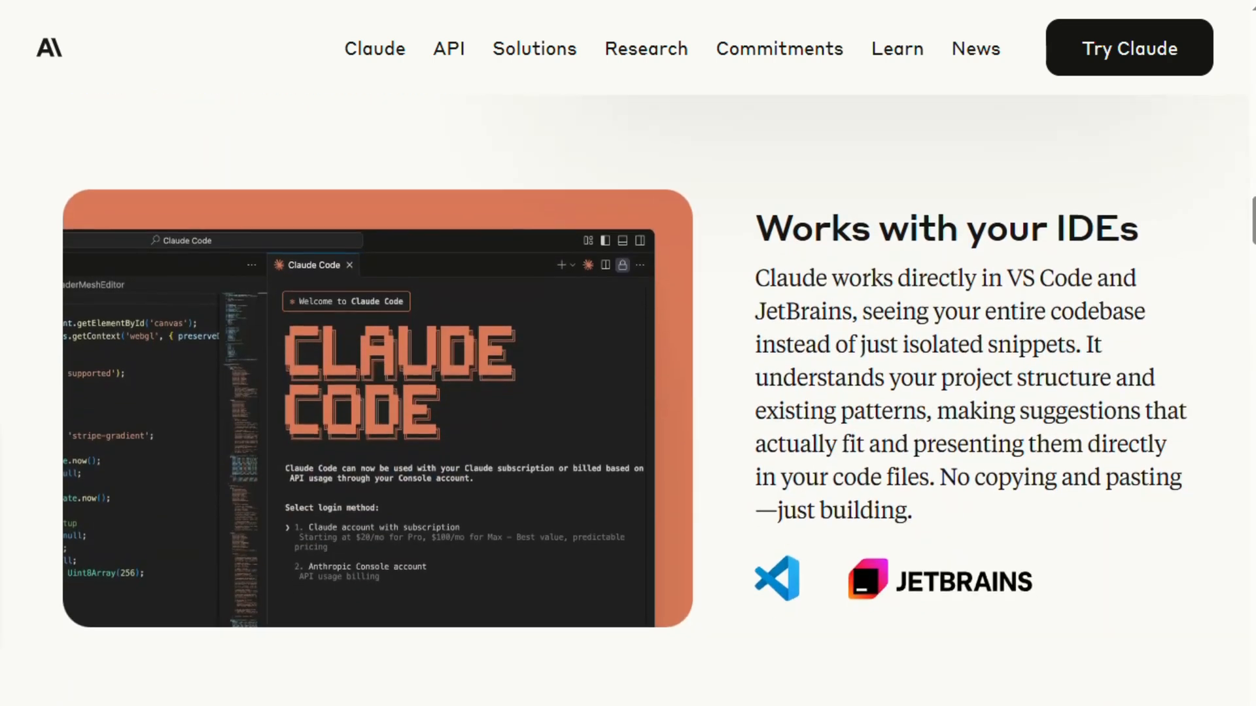
pyautogui.scroll(-3)
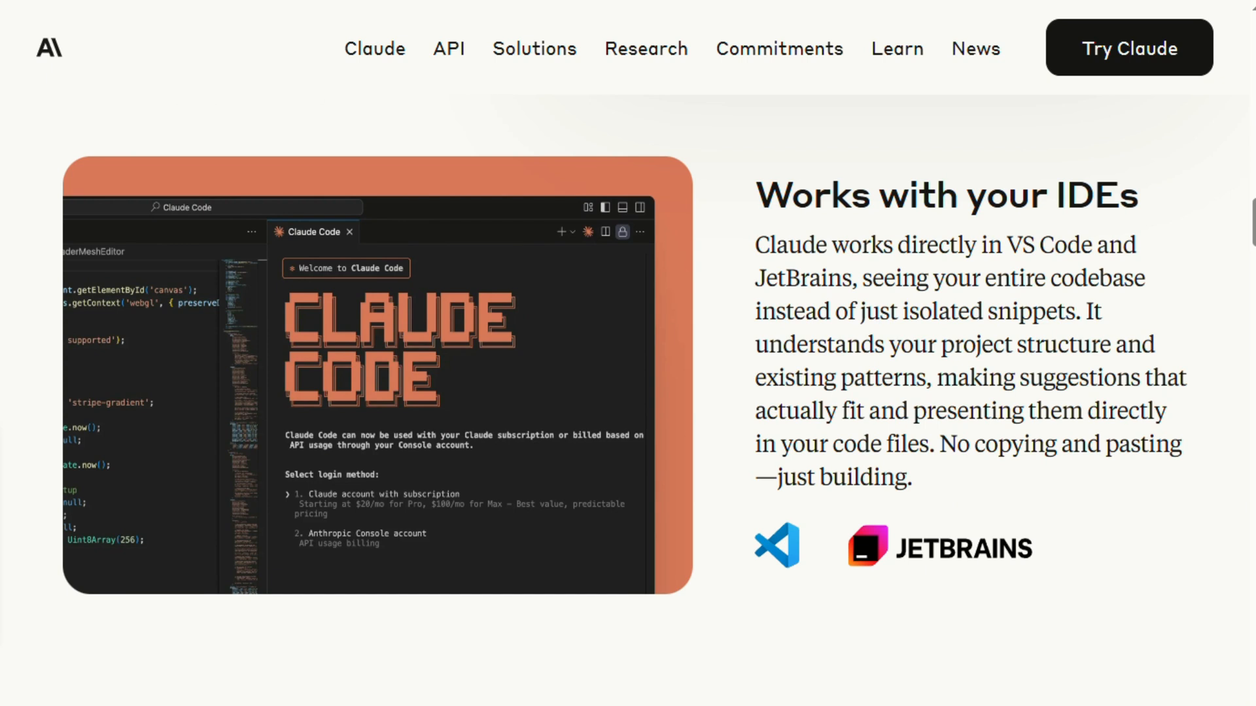
pyautogui.scroll(-3)
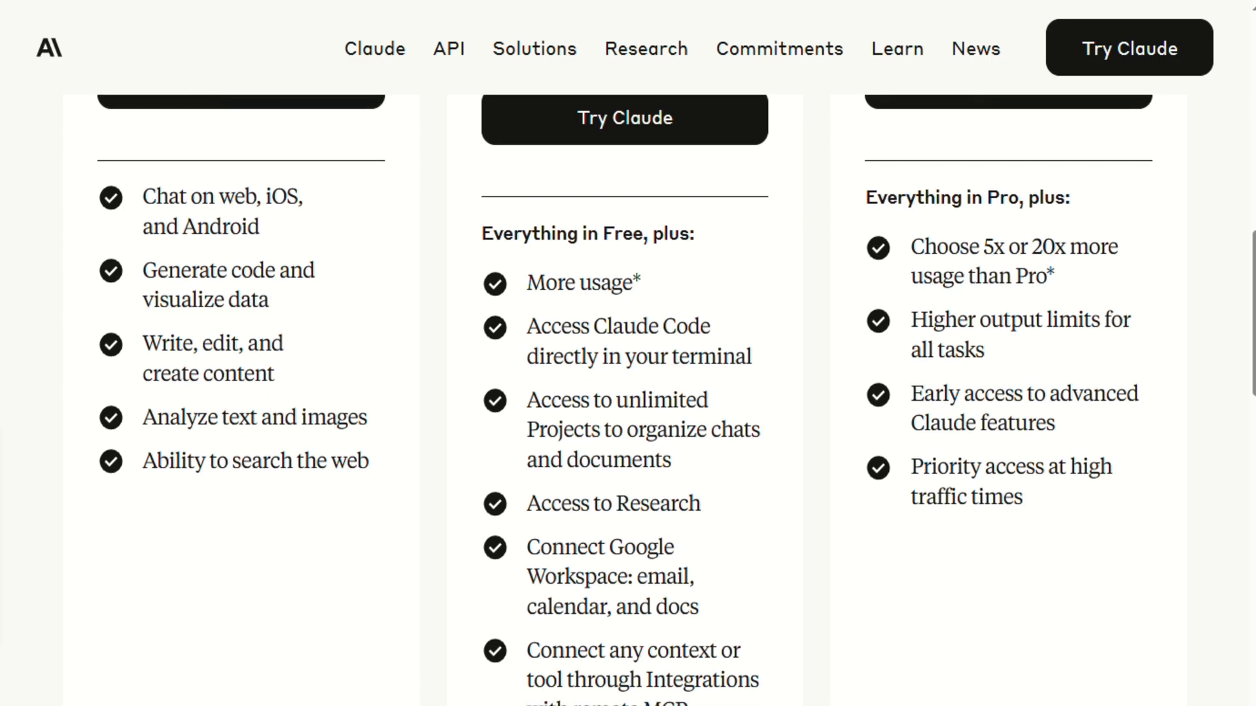
# Scroll to the Claude pricing plan cards and read each tier's feature list
pyautogui.scroll(-3)
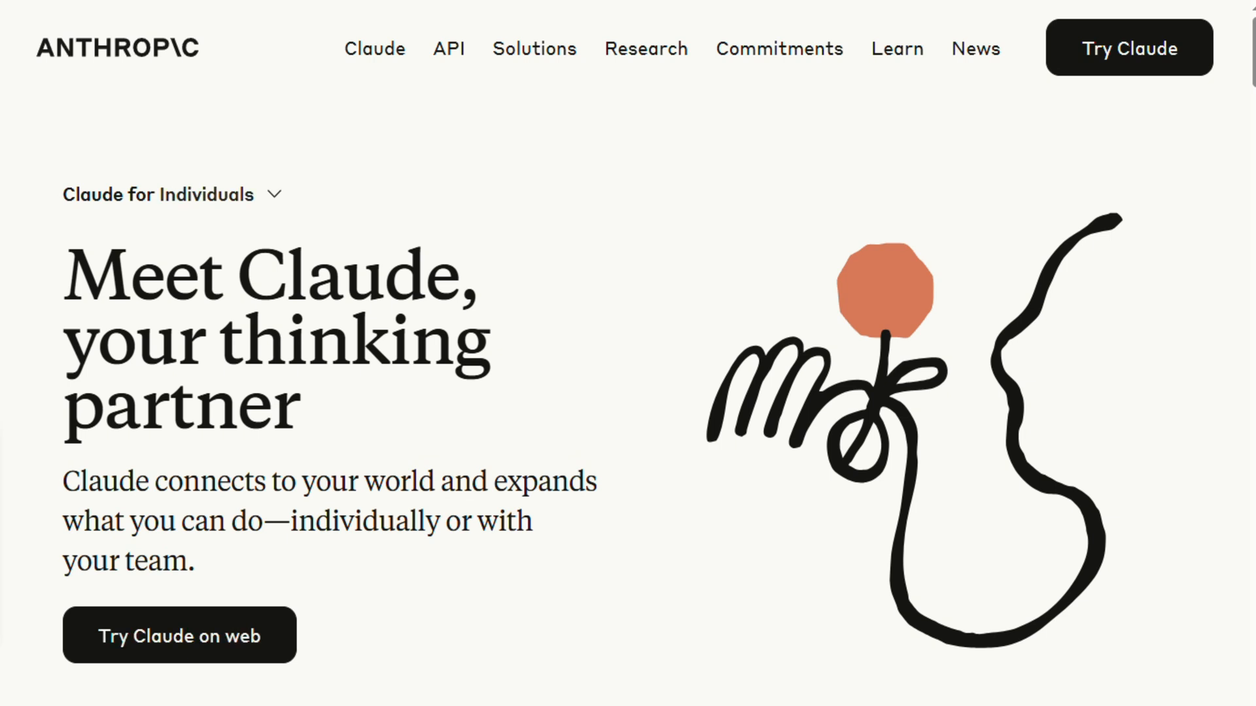
# Scroll the 'Meet Claude, your thinking partner' Claude for Individuals page
pyautogui.scroll(-3)
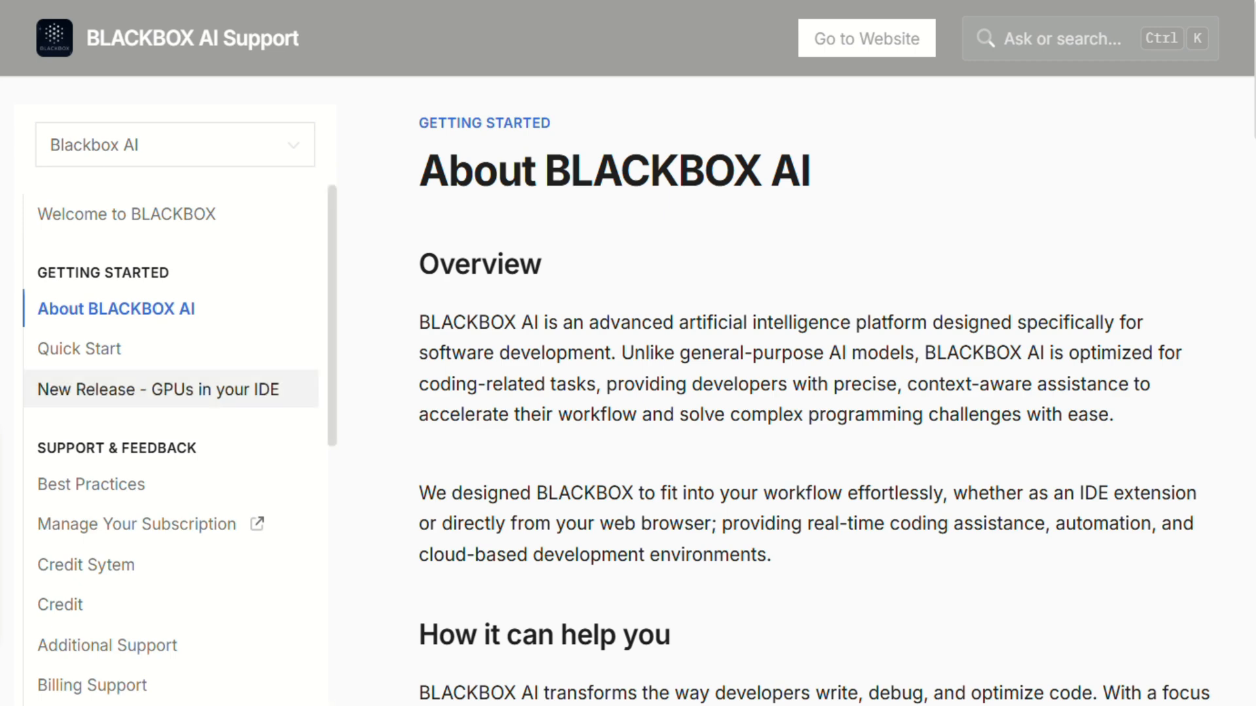
# Open 'New Release - GPUs in your IDE' and scroll to the GPU Instances pricing screenshot
pyautogui.click(160, 389)
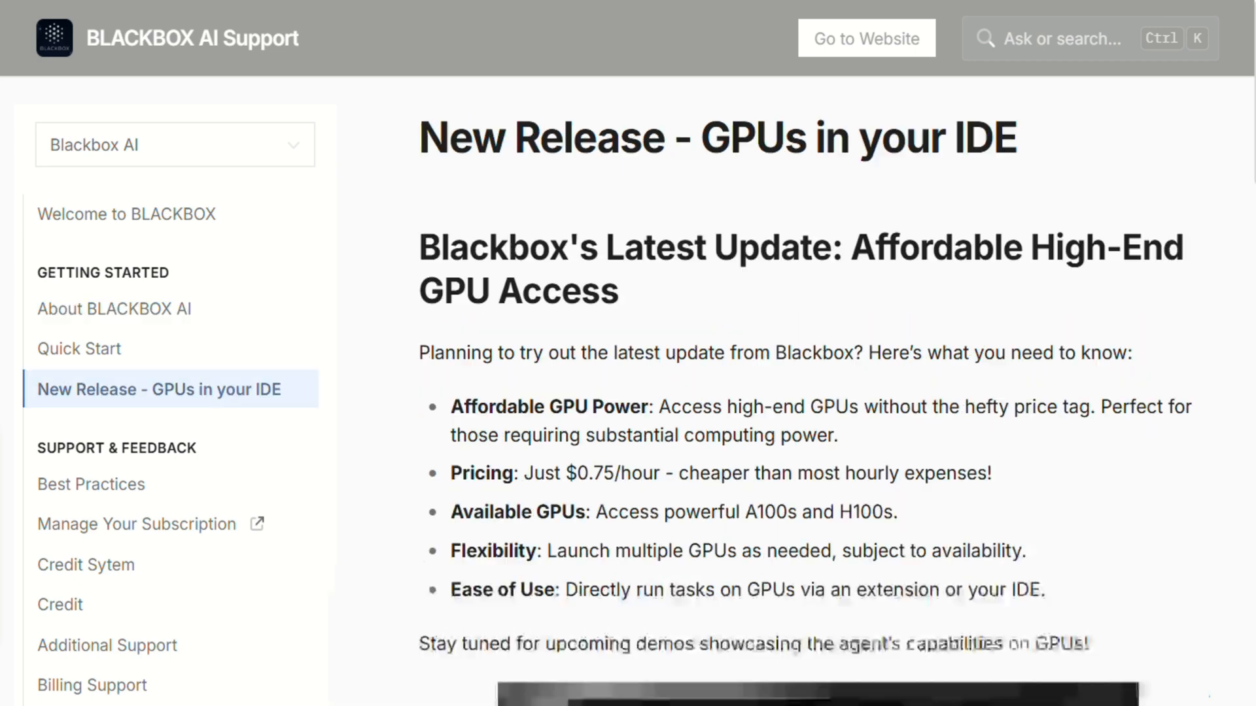
pyautogui.scroll(-3)
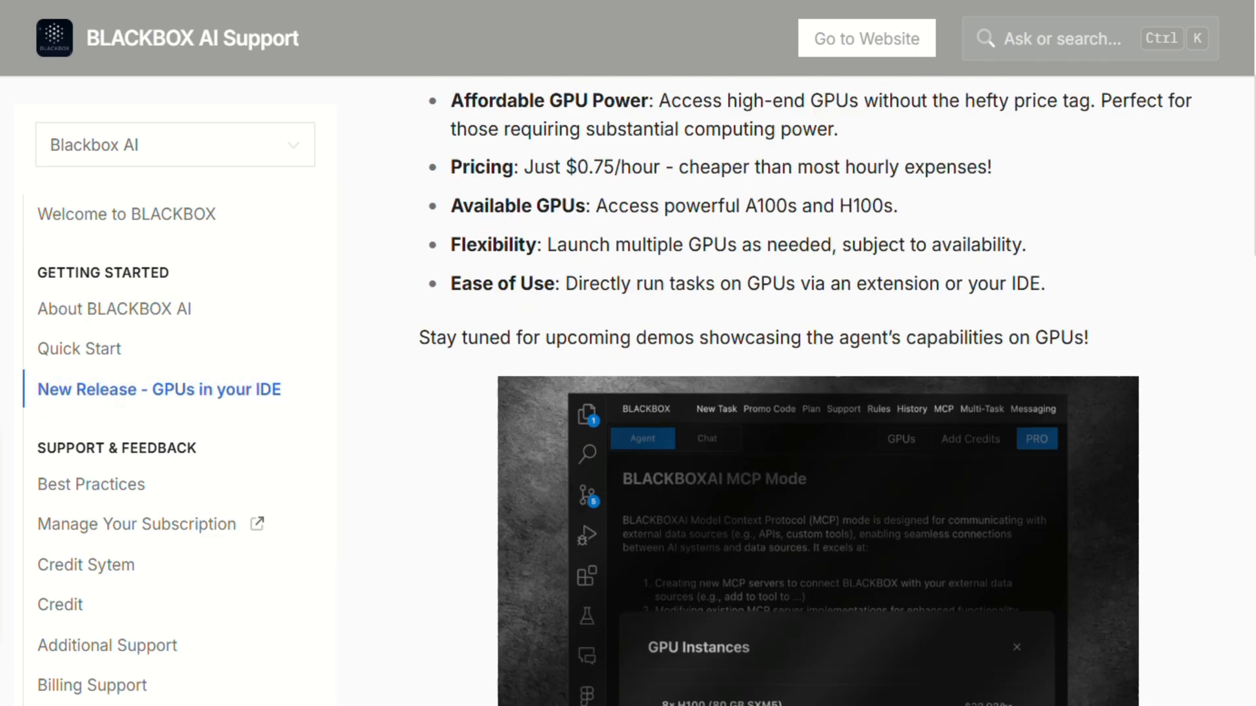
pyautogui.scroll(-3)
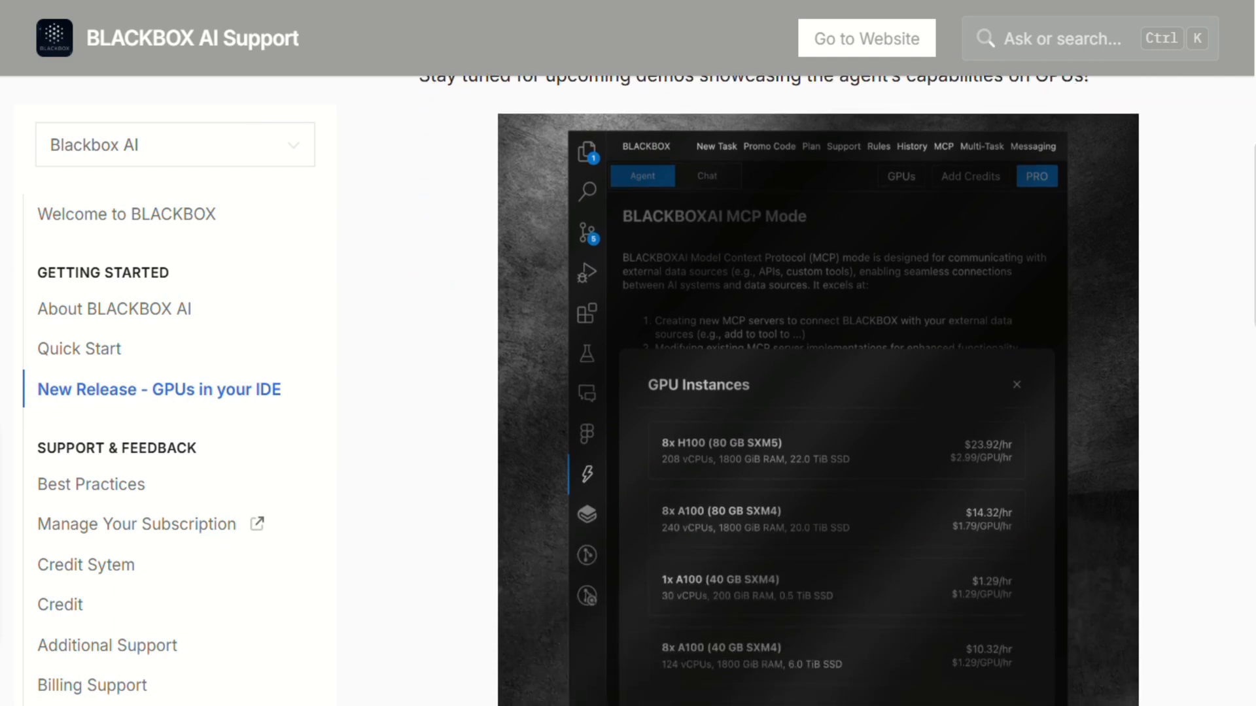